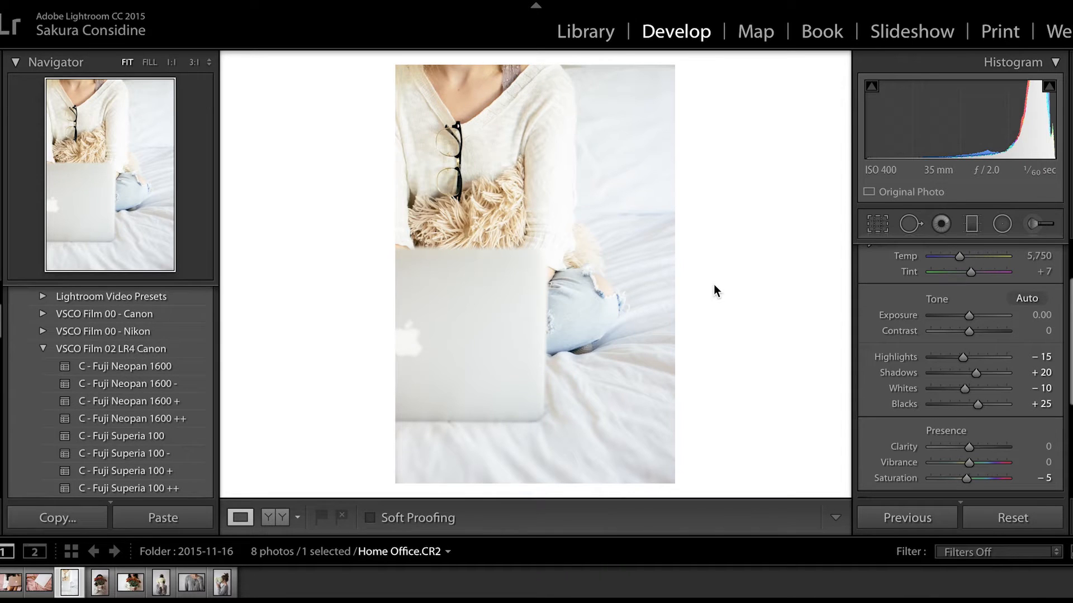
pyautogui.moveTo(577, 284)
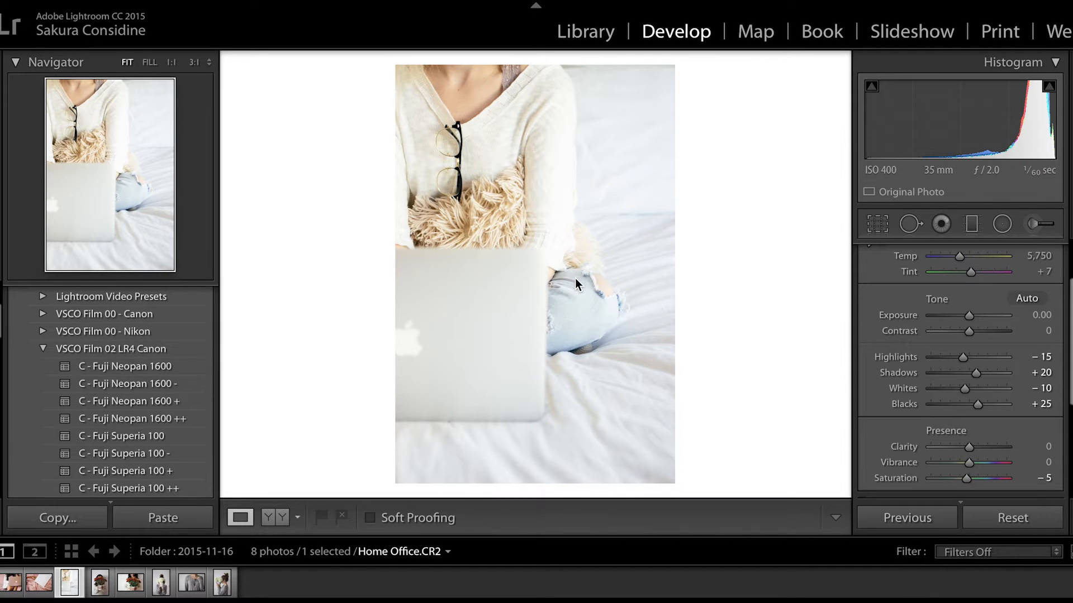
pyautogui.moveTo(983, 336)
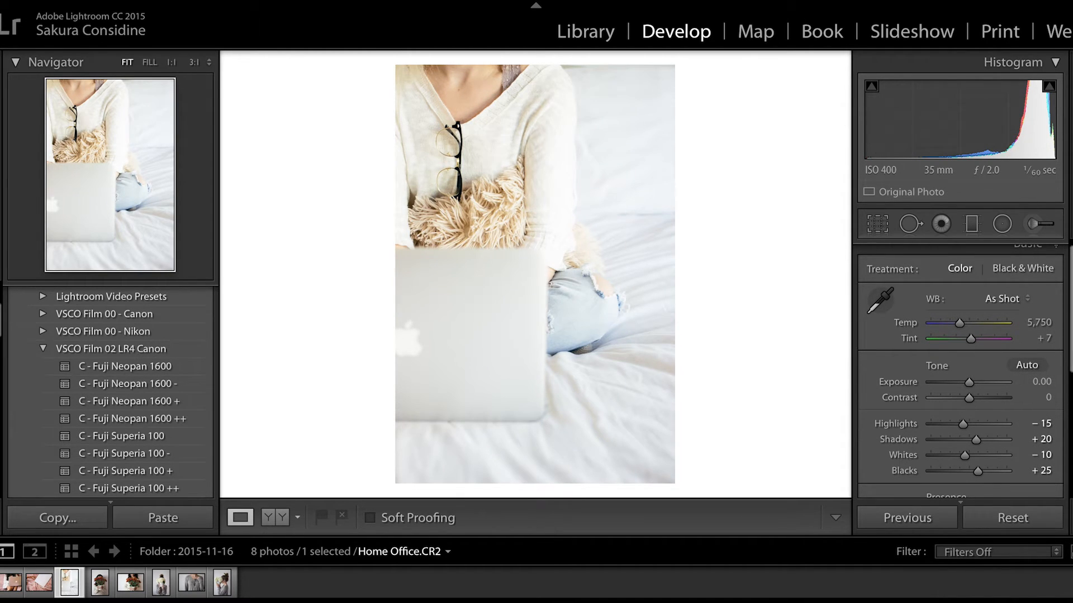
# Scroll the Basic panel to reach the Contrast slider before pushing it toward +86.
pyautogui.scroll(-3)
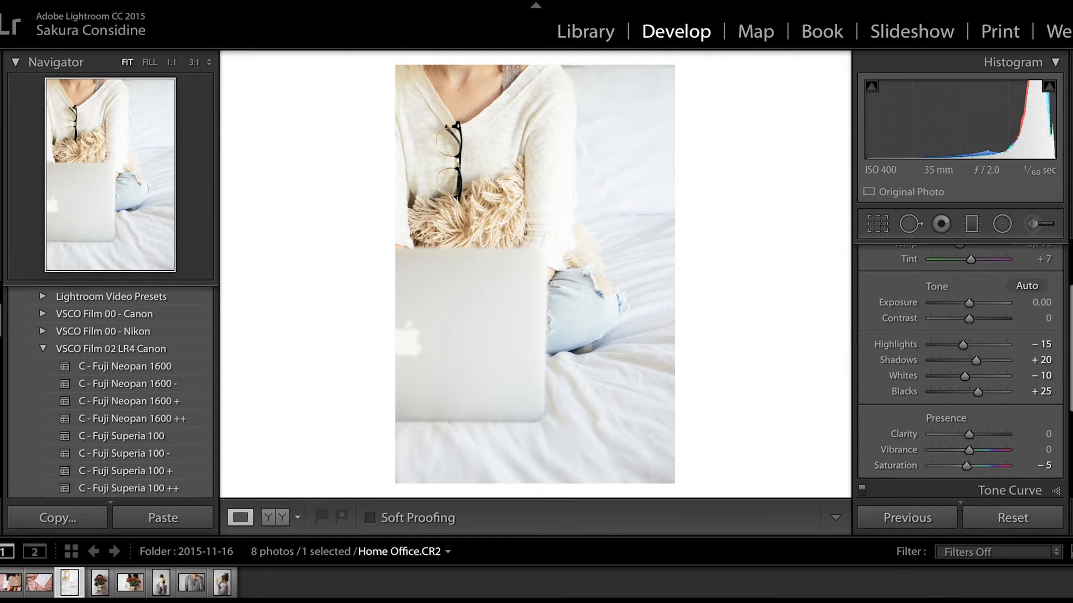
pyautogui.scroll(3)
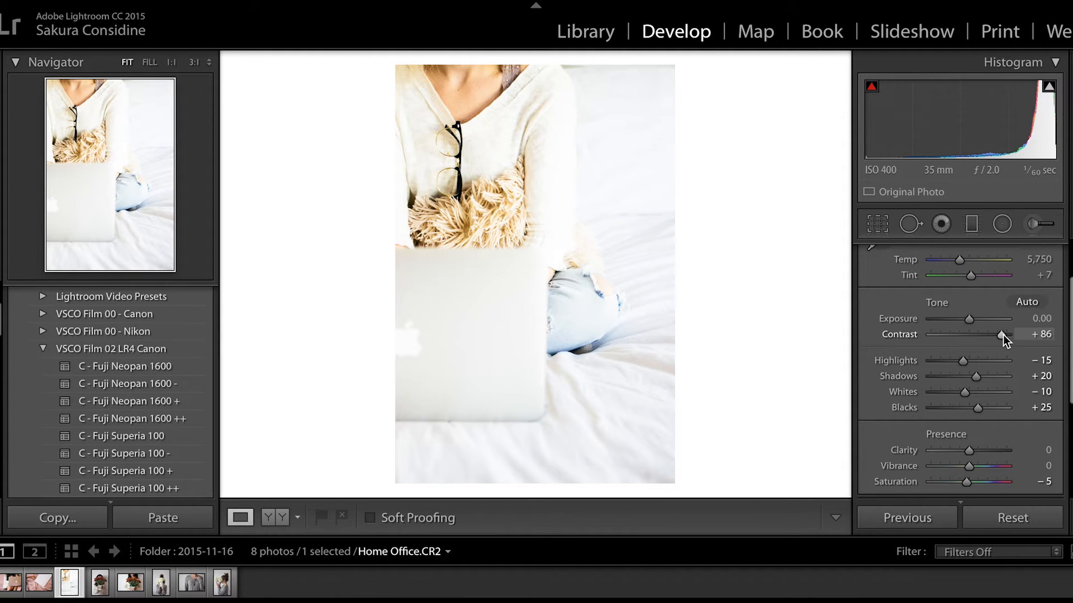
pyautogui.moveTo(443, 219)
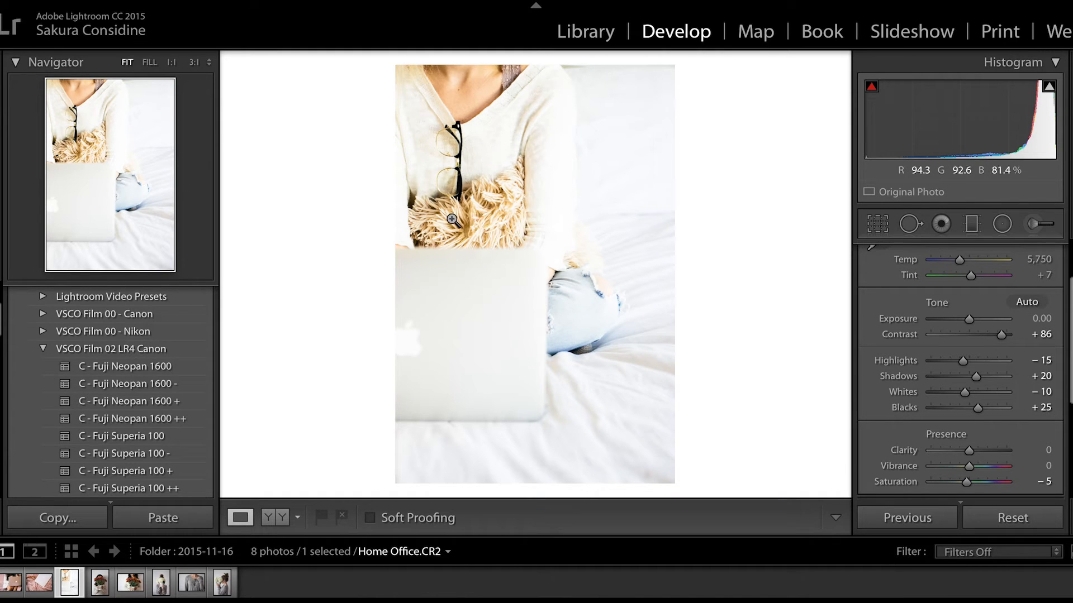
pyautogui.moveTo(483, 221)
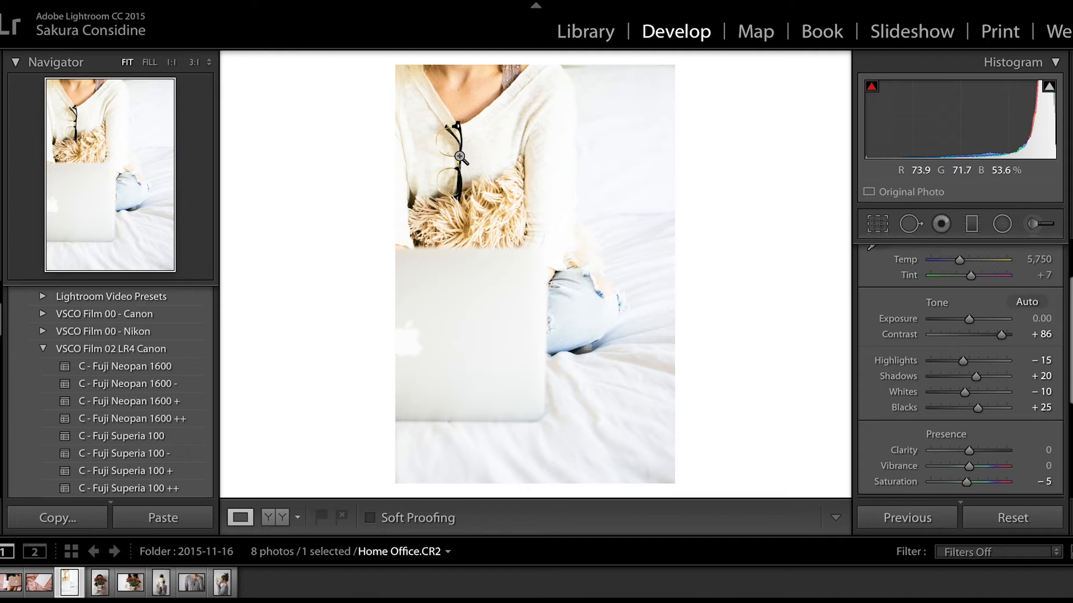
pyautogui.moveTo(461, 149)
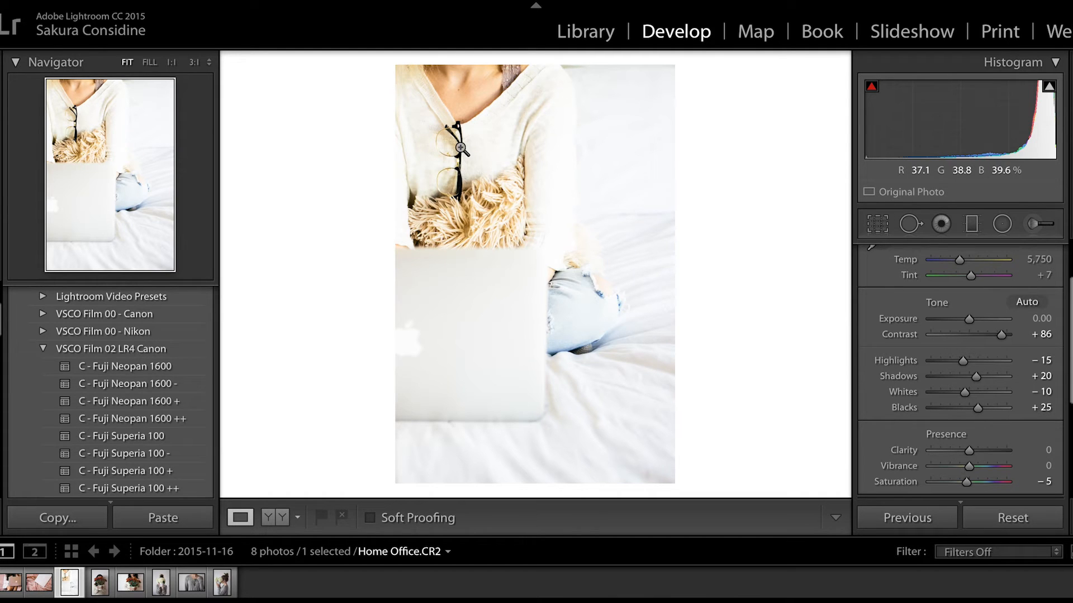
pyautogui.moveTo(587, 166)
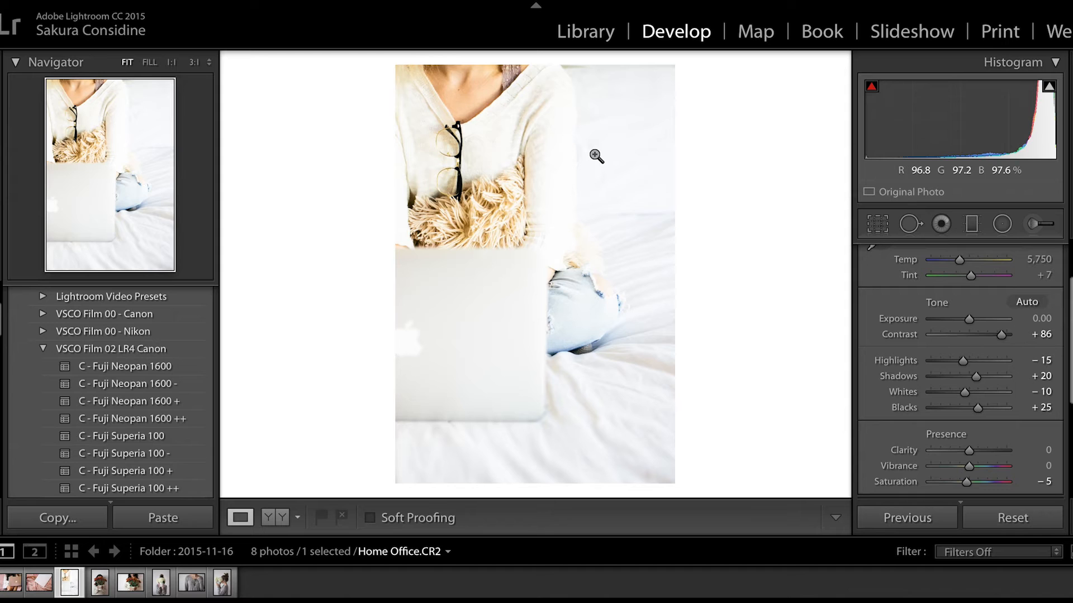
pyautogui.moveTo(897, 257)
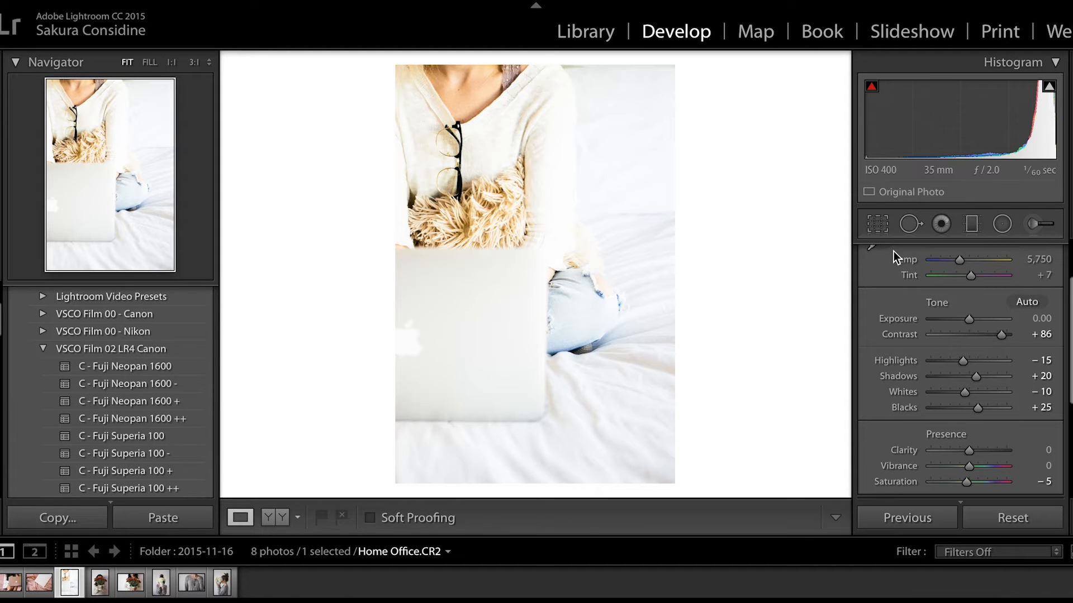
pyautogui.doubleClick(1040, 334)
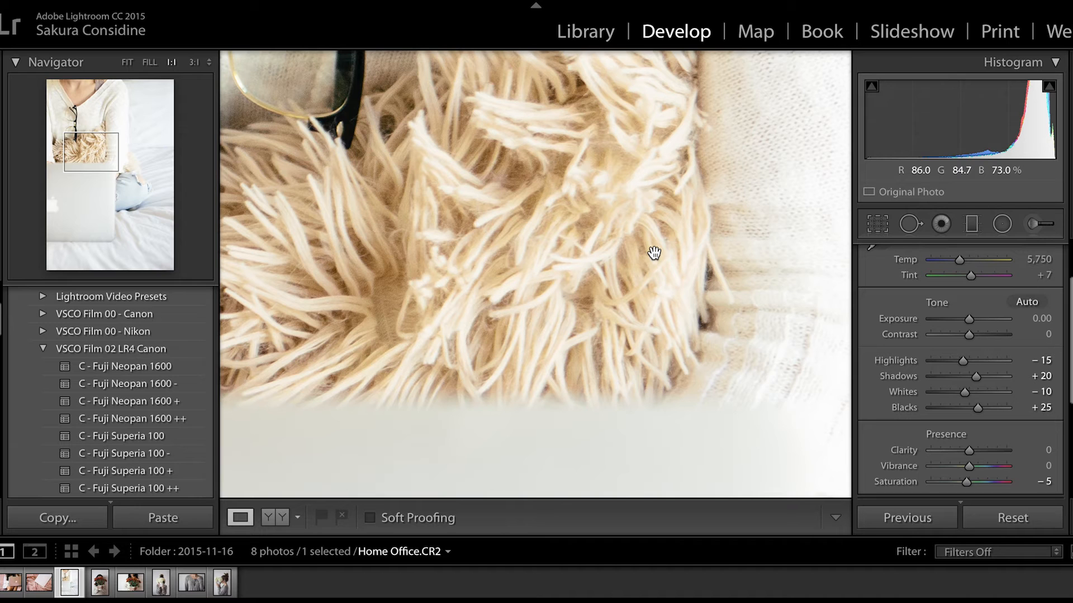
pyautogui.moveTo(970, 457)
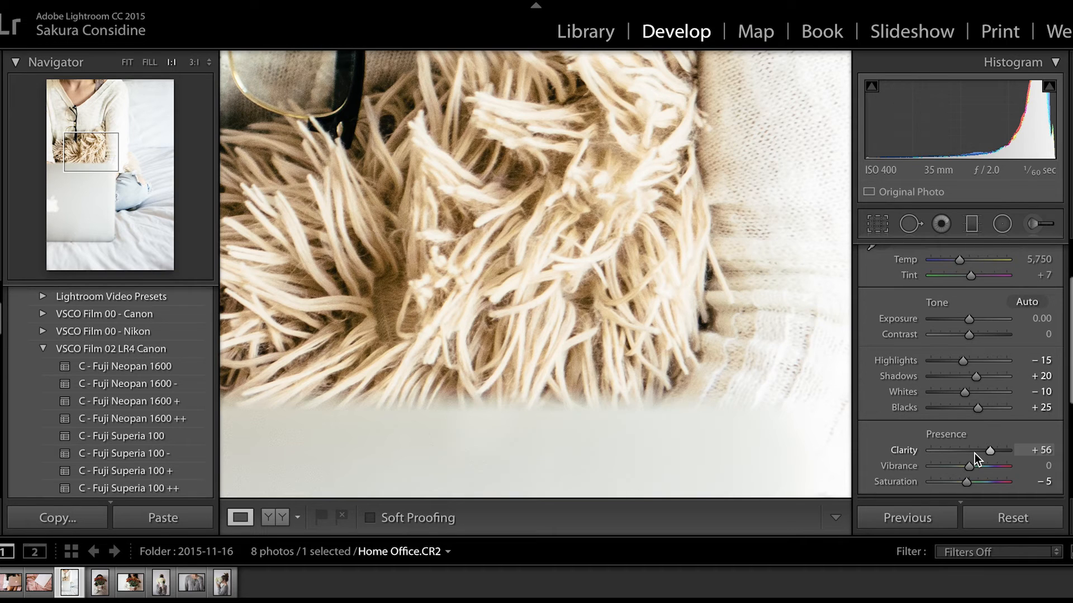
pyautogui.moveTo(770, 157)
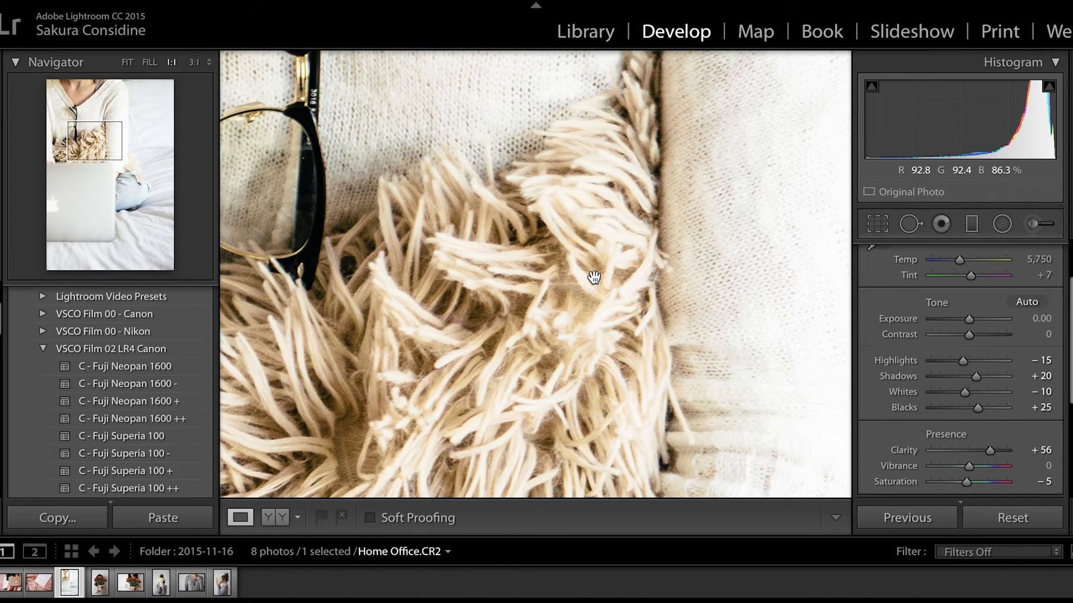
# Zoom back out to Fit view to see the whole Home Office photo at Clarity +56.
pyautogui.click(126, 62)
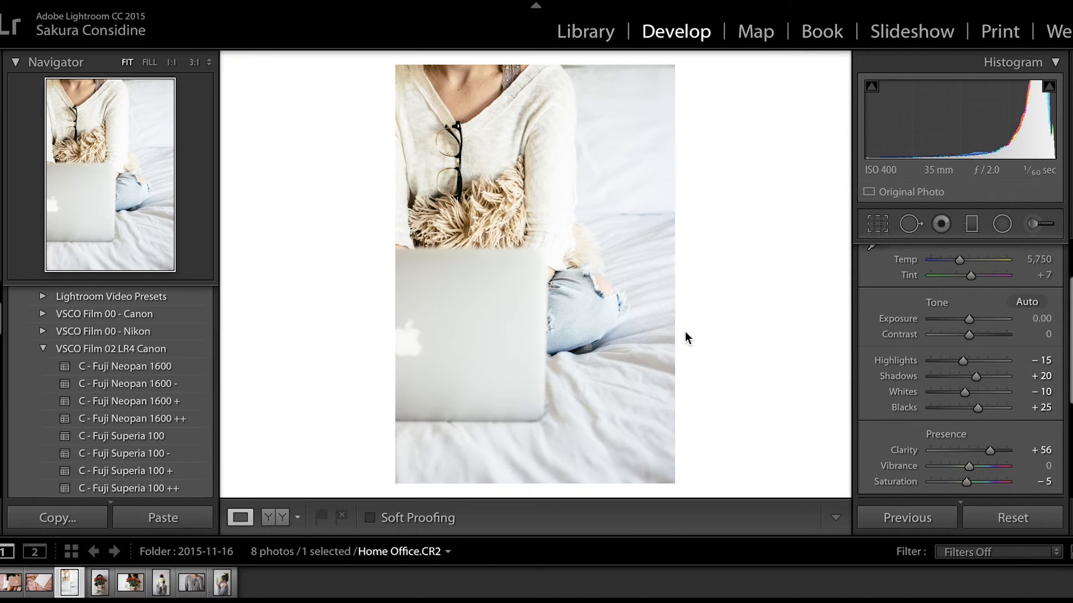
pyautogui.moveTo(955, 368)
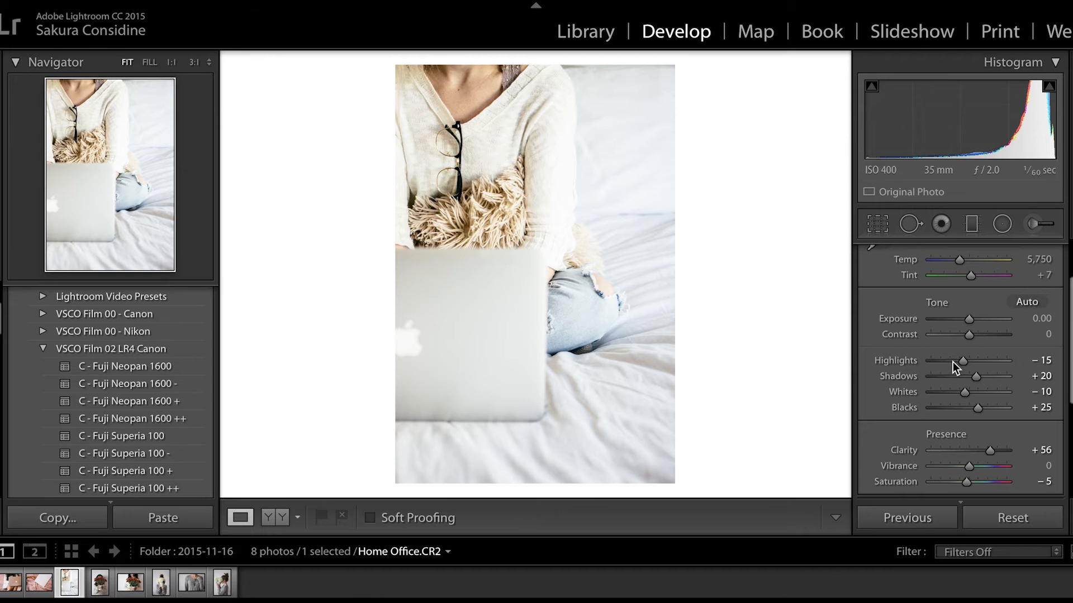
pyautogui.moveTo(532, 258)
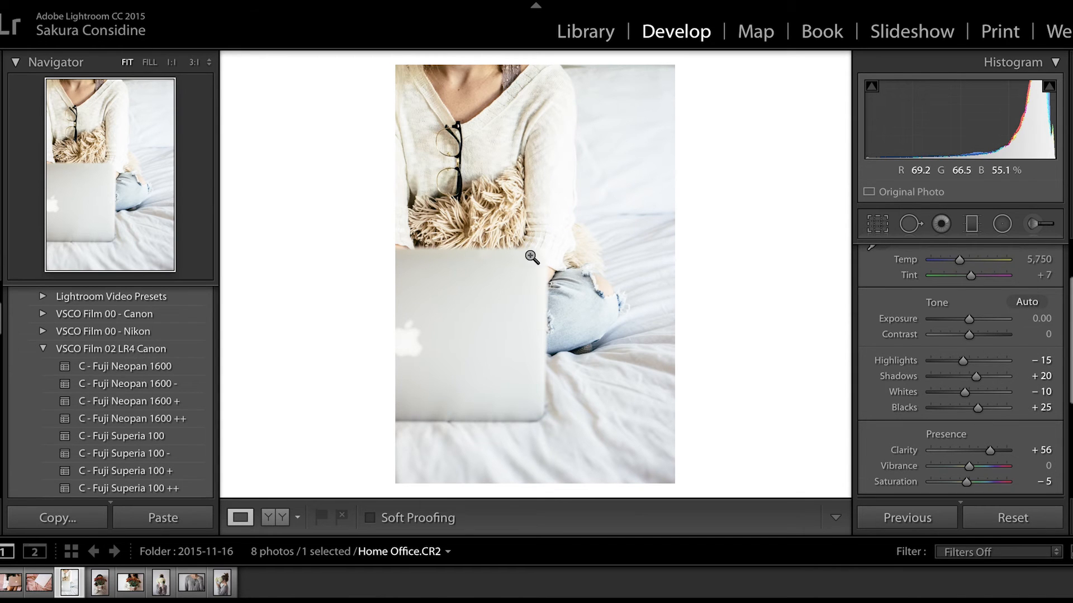
pyautogui.moveTo(706, 287)
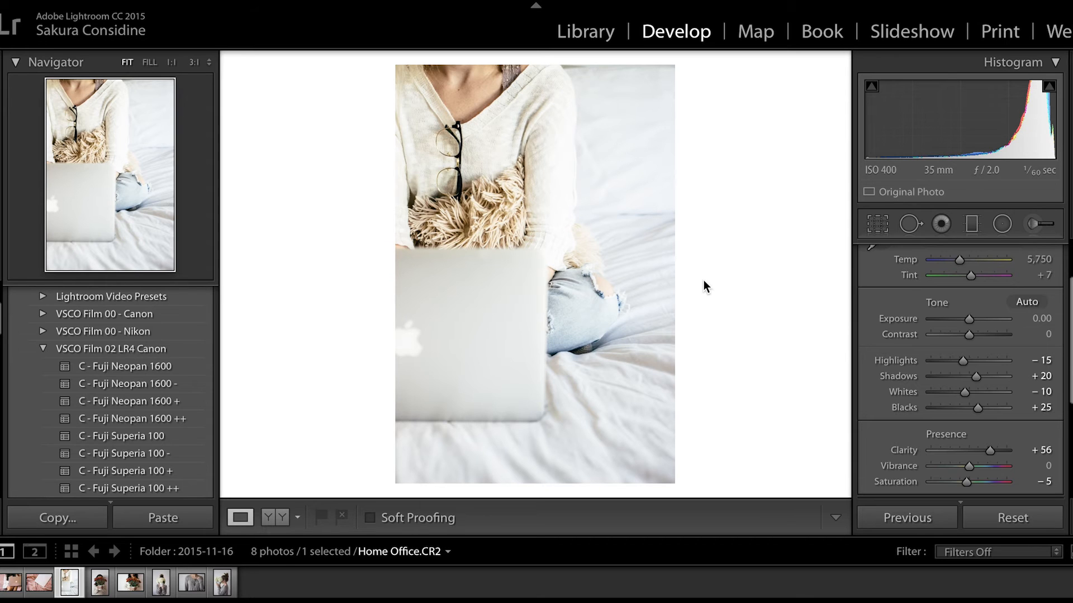
pyautogui.moveTo(947, 425)
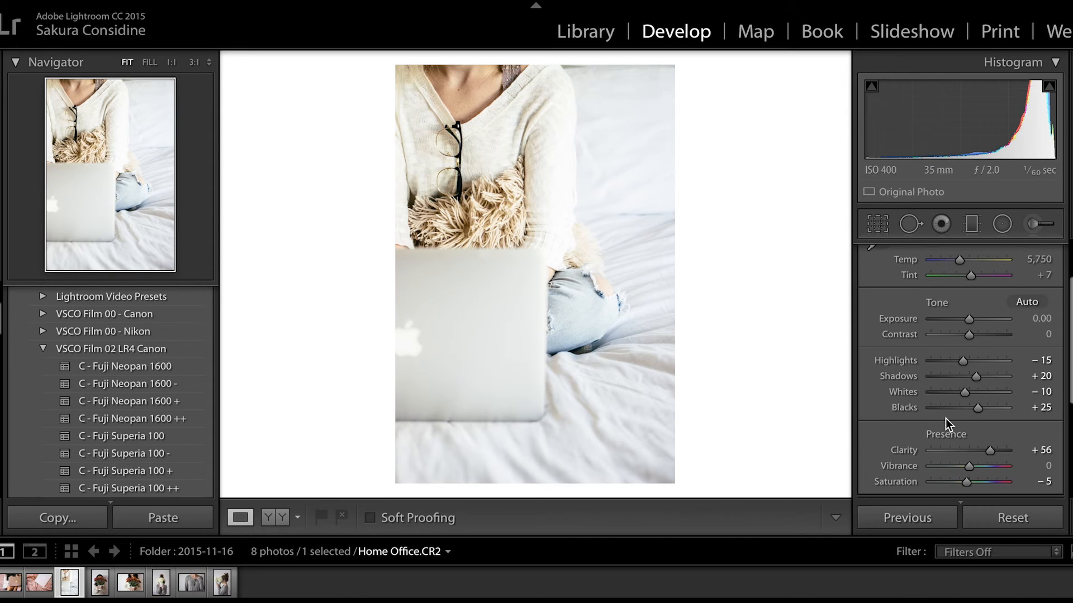